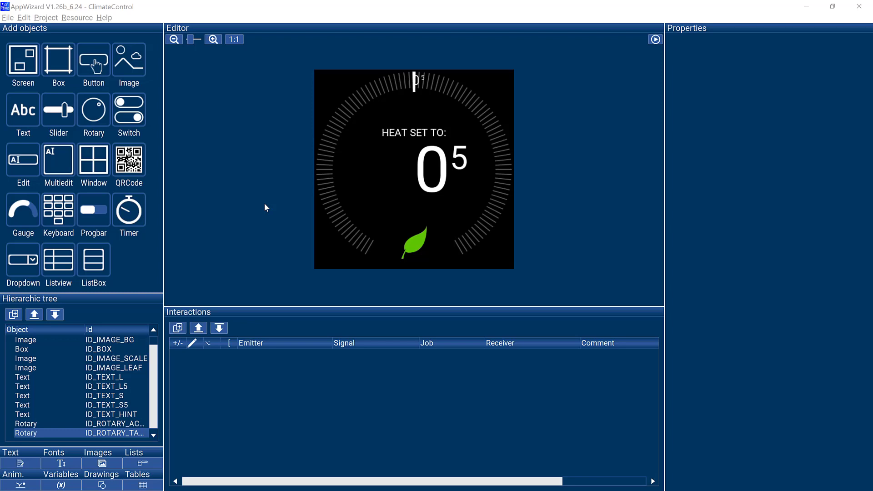
pyautogui.moveTo(437, 174)
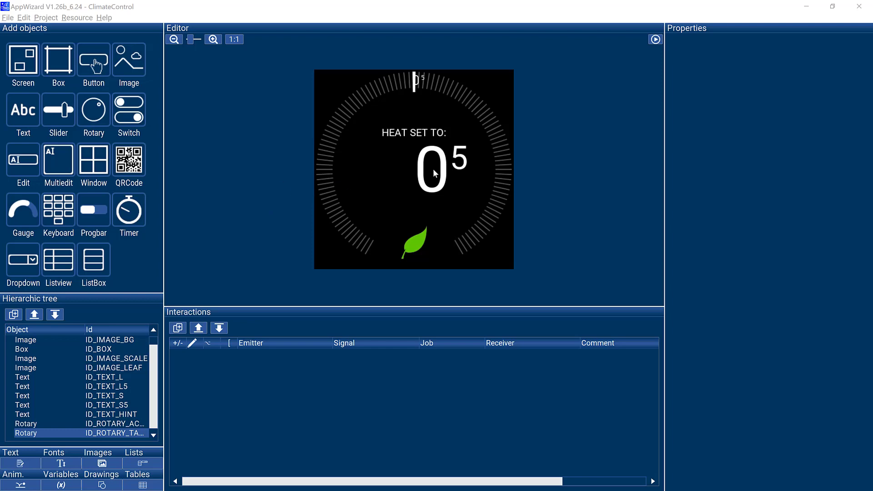
pyautogui.moveTo(644, 59)
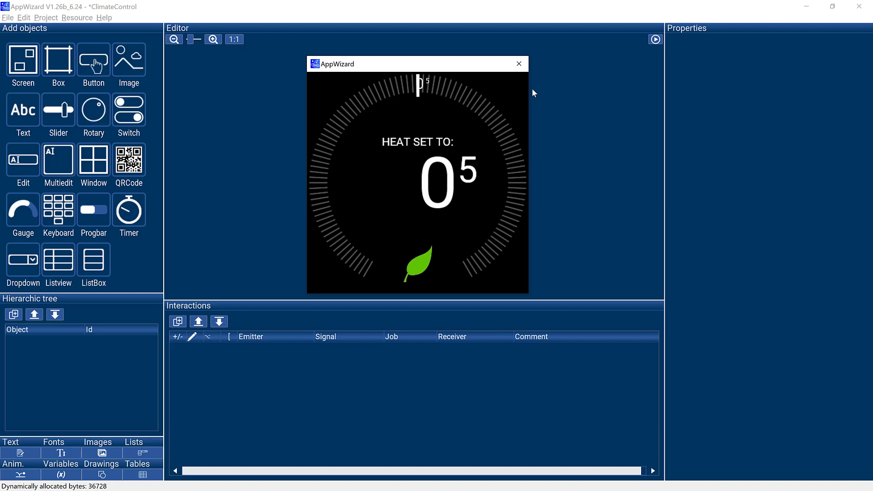
pyautogui.moveTo(529, 93)
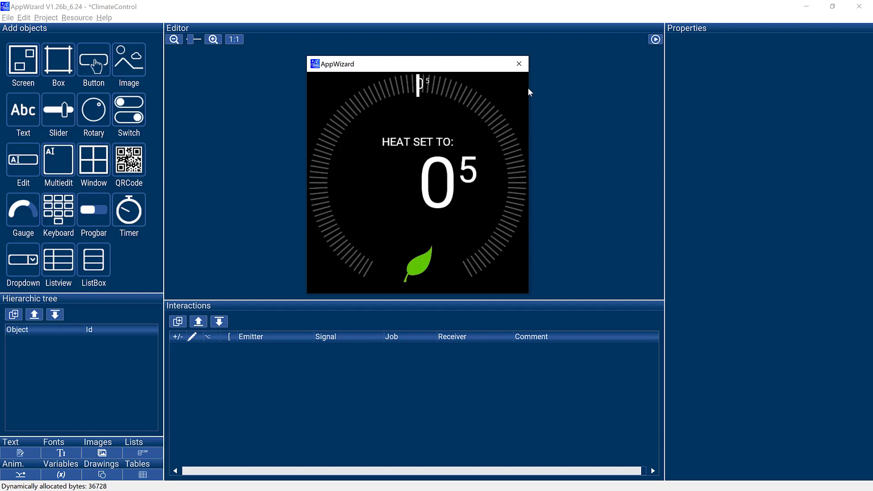
pyautogui.moveTo(452, 82)
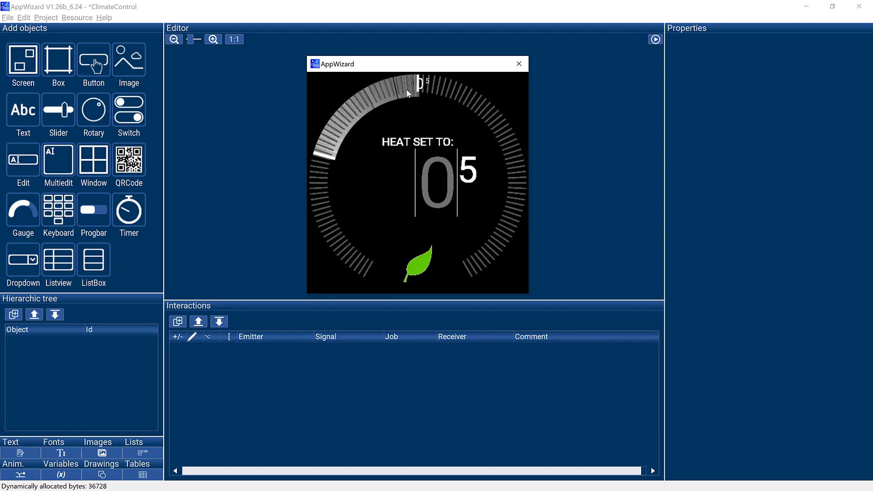
pyautogui.moveTo(518, 64)
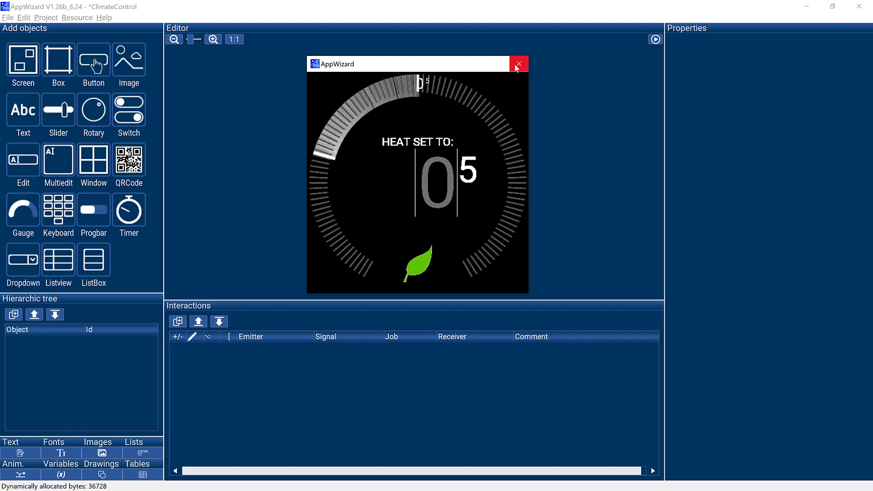
# - Close the thermostat Play preview and start the ClimateControl simulation from the Project menu
pyautogui.click(518, 63)
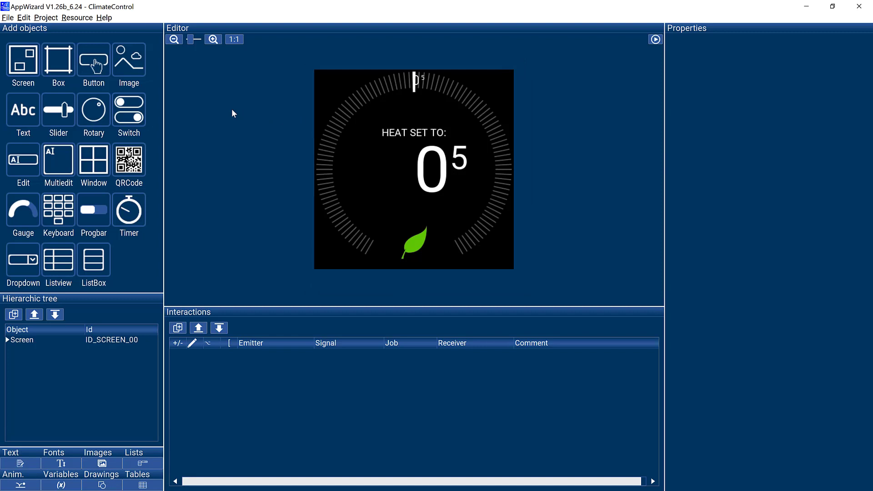
pyautogui.moveTo(228, 111)
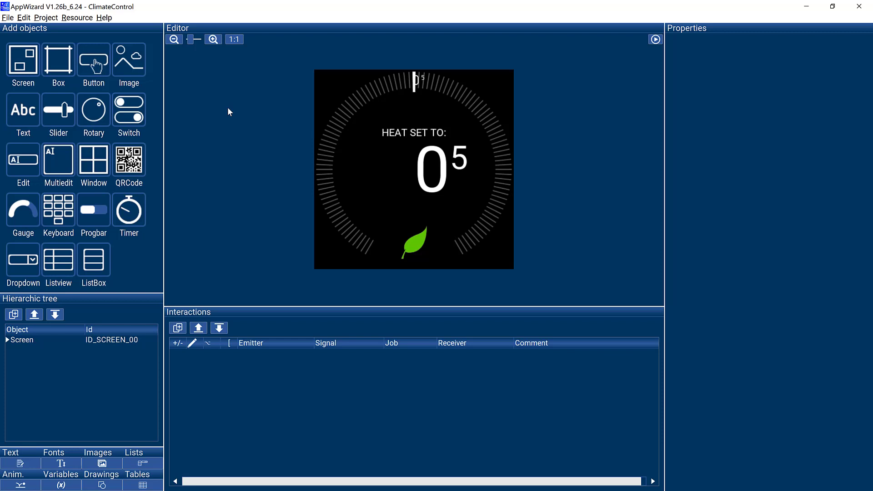
pyautogui.moveTo(163, 85)
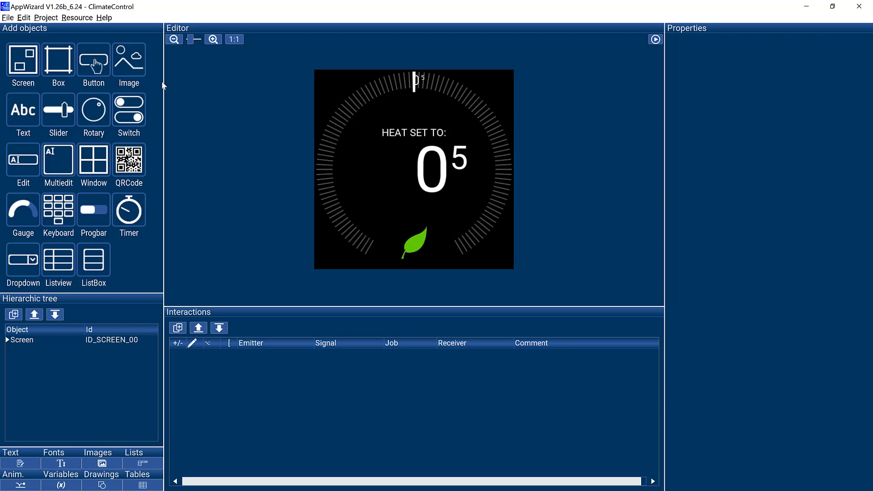
pyautogui.click(7, 18)
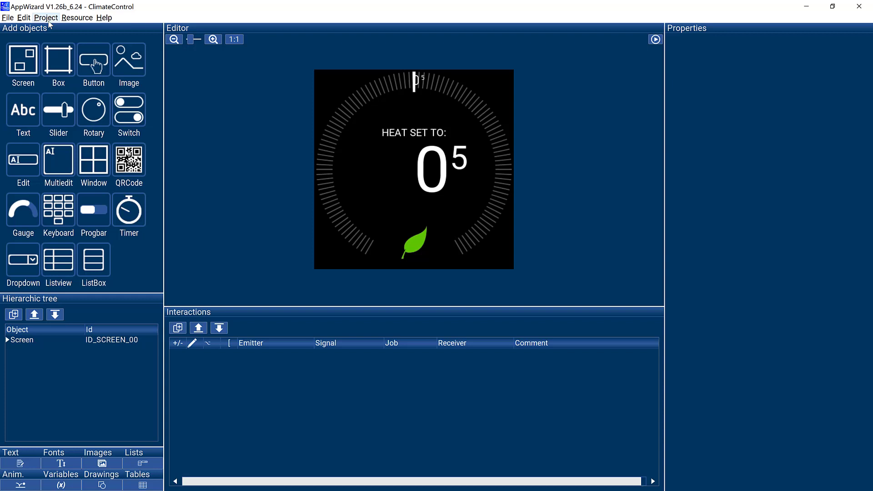
pyautogui.click(44, 18)
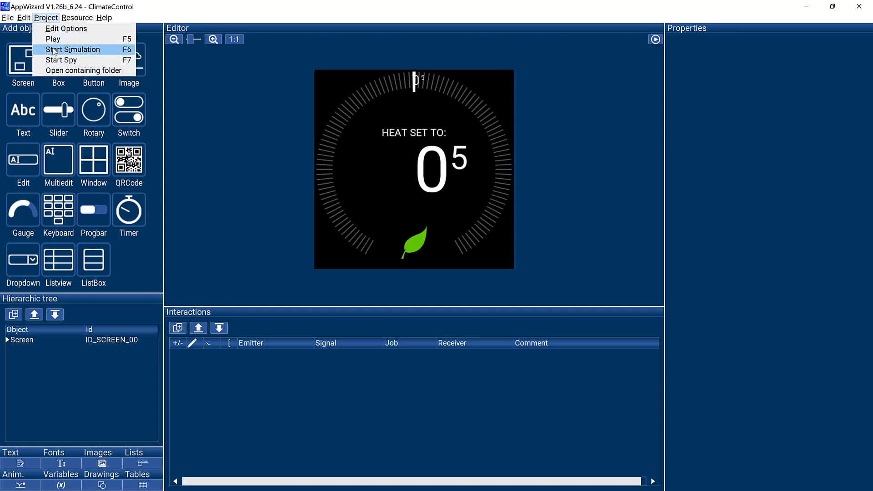
pyautogui.click(70, 50)
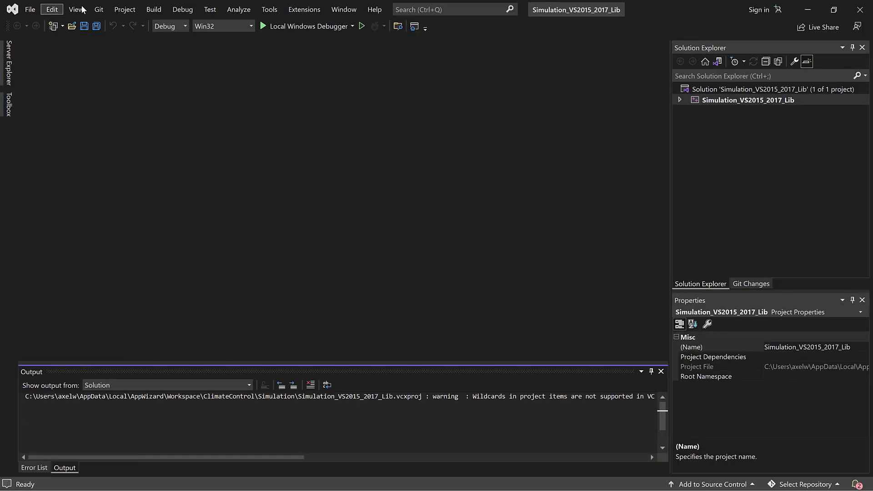
# - Build the ClimateControl simulation solution via Build Solution
pyautogui.click(153, 9)
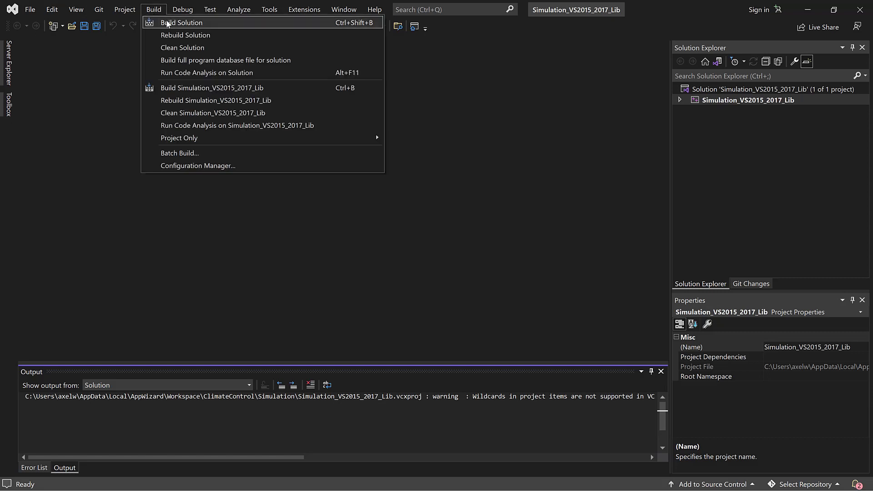
pyautogui.click(184, 22)
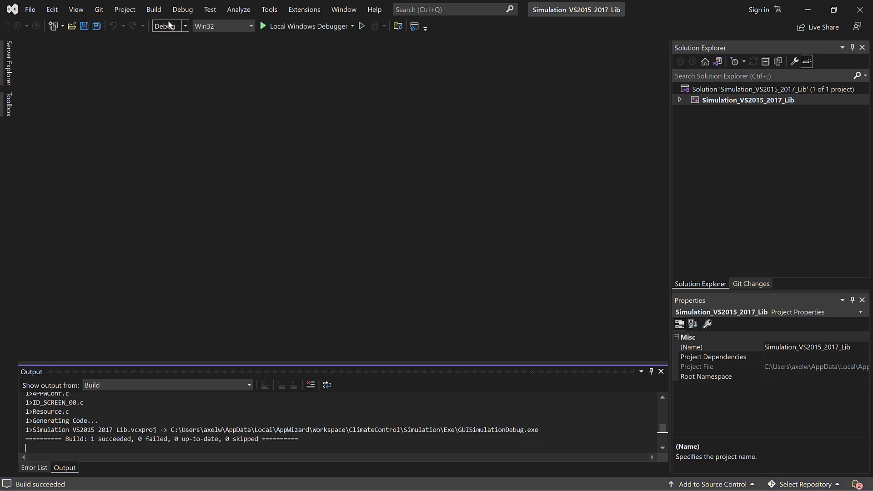
# - Run GUISimulationDebug under the Local Windows Debugger to show the thermostat at 20
pyautogui.click(182, 9)
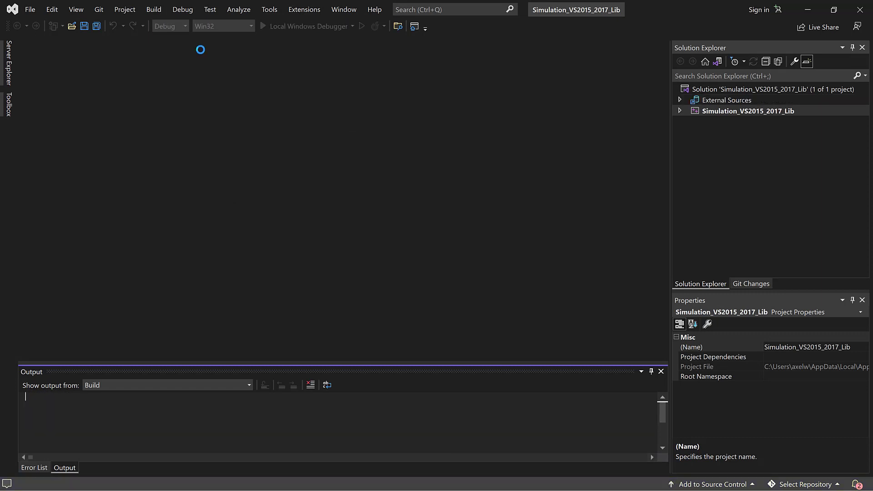
pyautogui.click(265, 25)
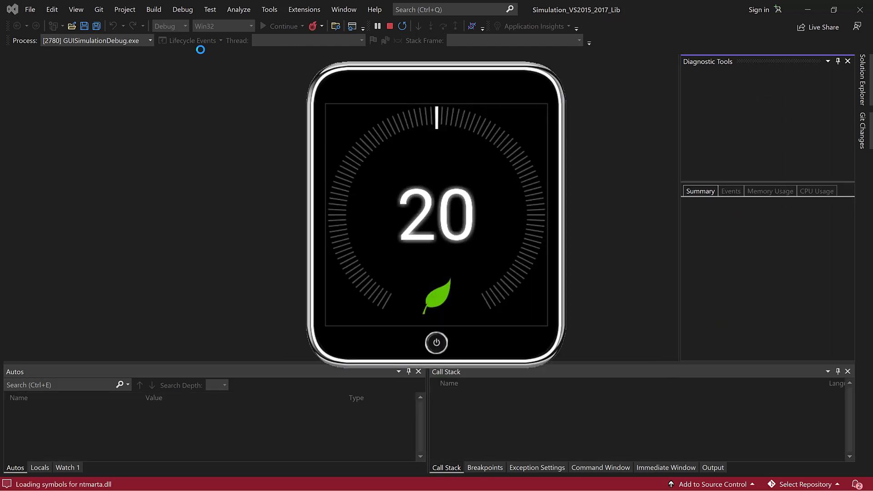